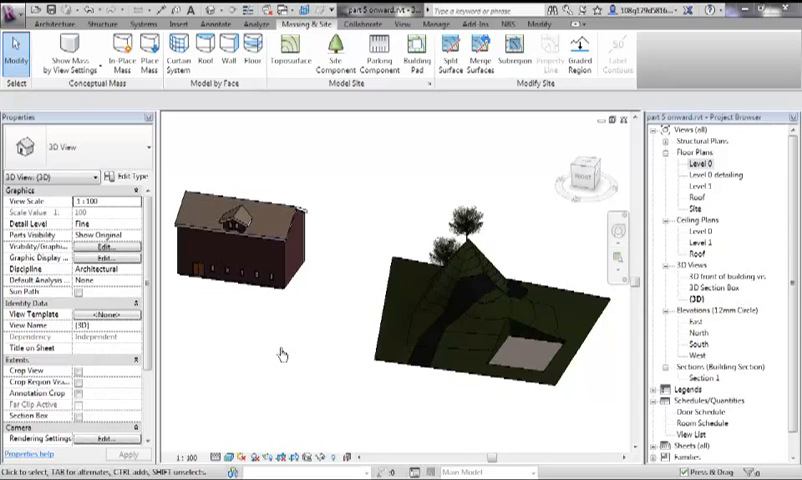
pyautogui.moveTo(338, 299)
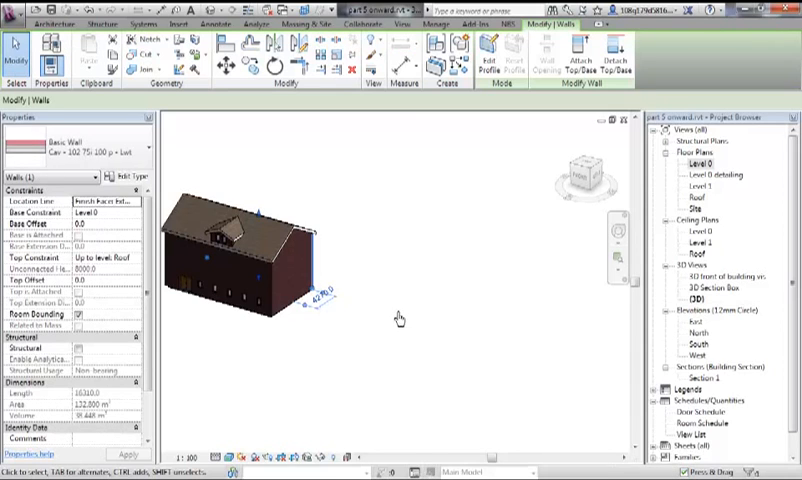
pyautogui.moveTo(410, 325)
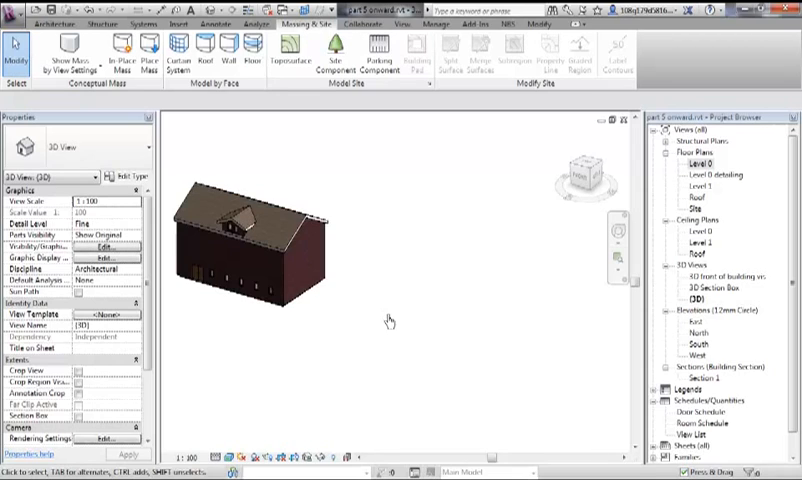
pyautogui.moveTo(419, 262)
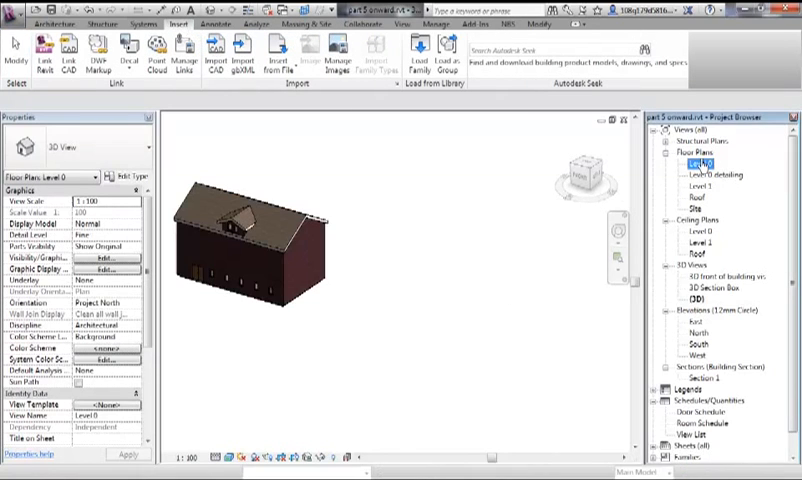
# - Open the Level 0 floor plan, then switch to the Site plan showing the building footprint
pyautogui.doubleClick(689, 163)
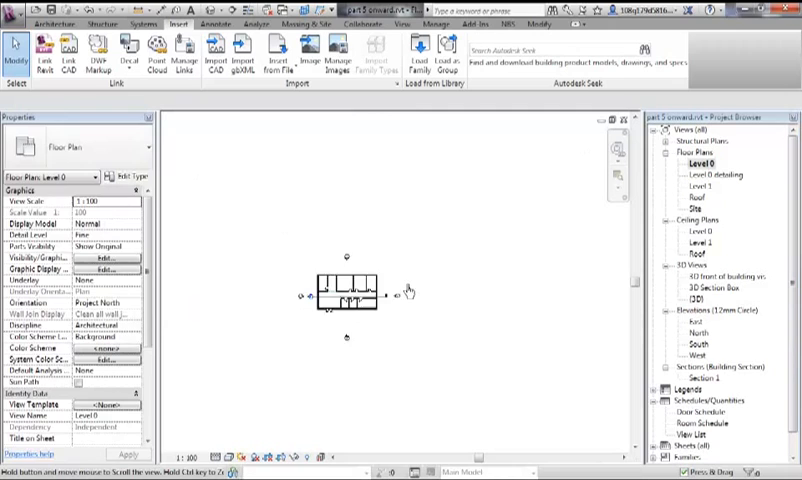
pyautogui.doubleClick(693, 209)
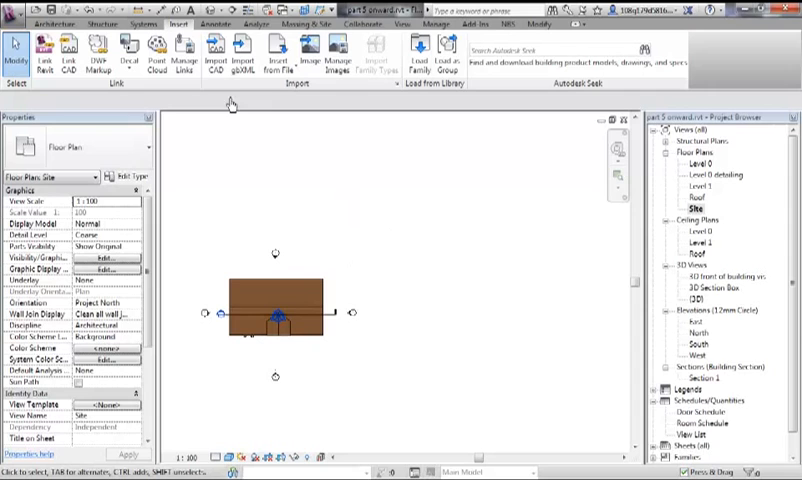
pyautogui.moveTo(216, 50)
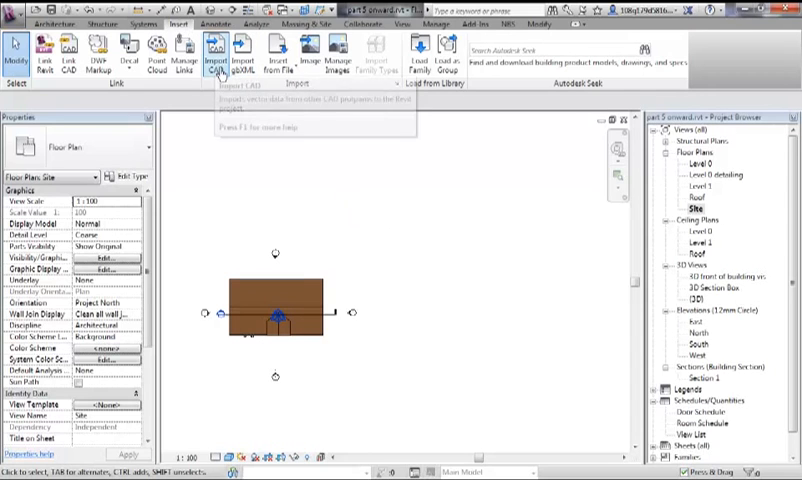
# - Start a CAD import and select contour sample 50x50m.dwg
pyautogui.click(222, 52)
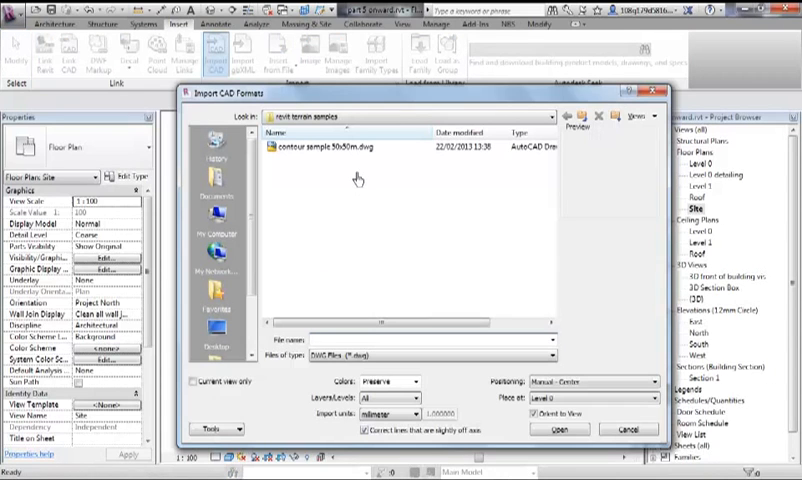
pyautogui.click(320, 148)
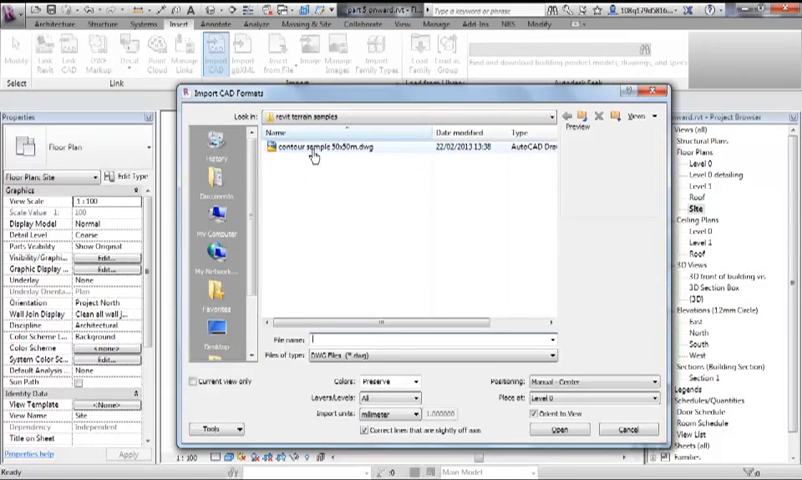
pyautogui.click(320, 148)
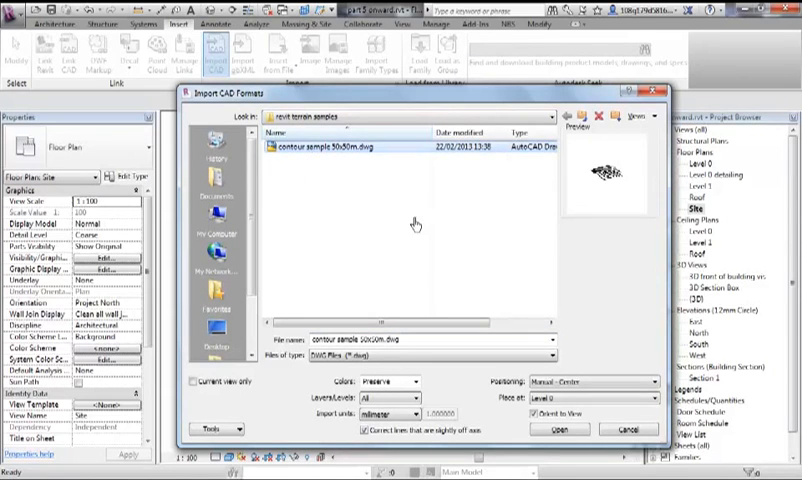
pyautogui.moveTo(331, 178)
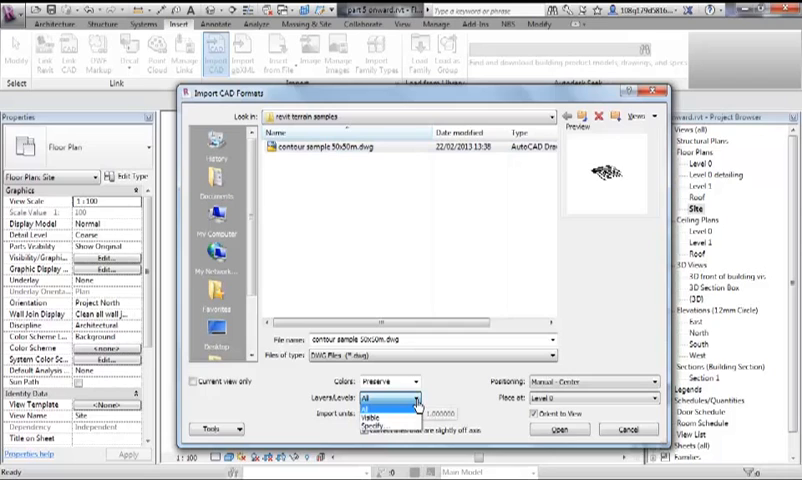
# - Set import layers to All, units to millimeter, and positioning to Manual - Origin
pyautogui.click(395, 411)
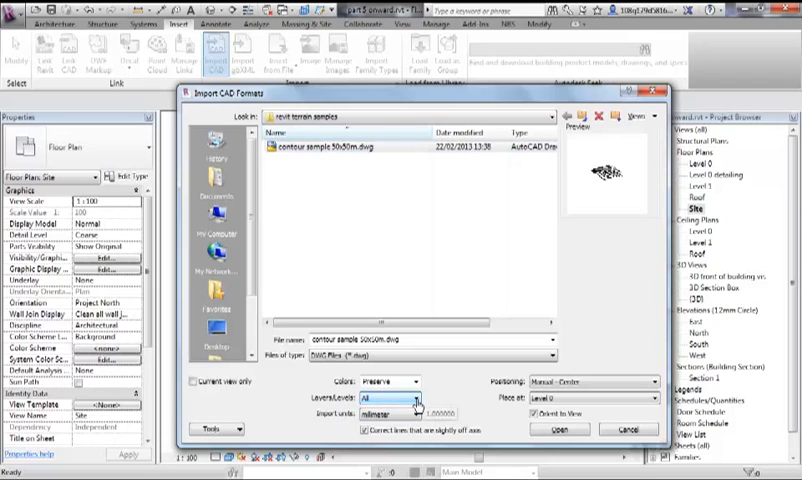
pyautogui.click(408, 398)
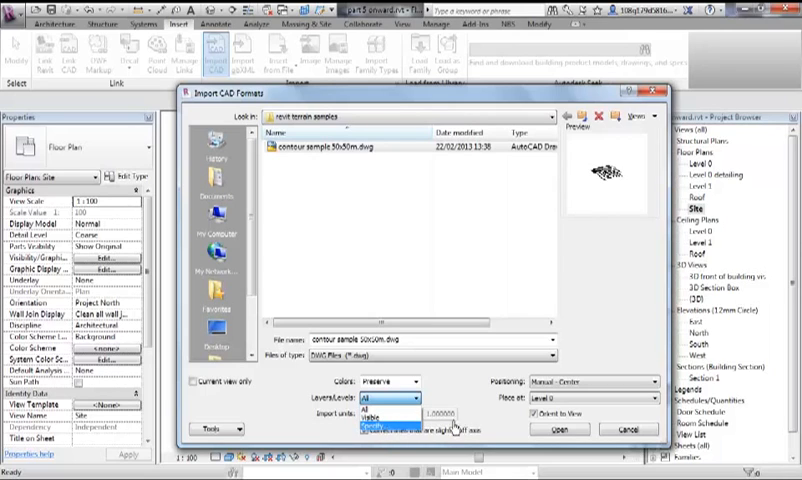
pyautogui.click(393, 428)
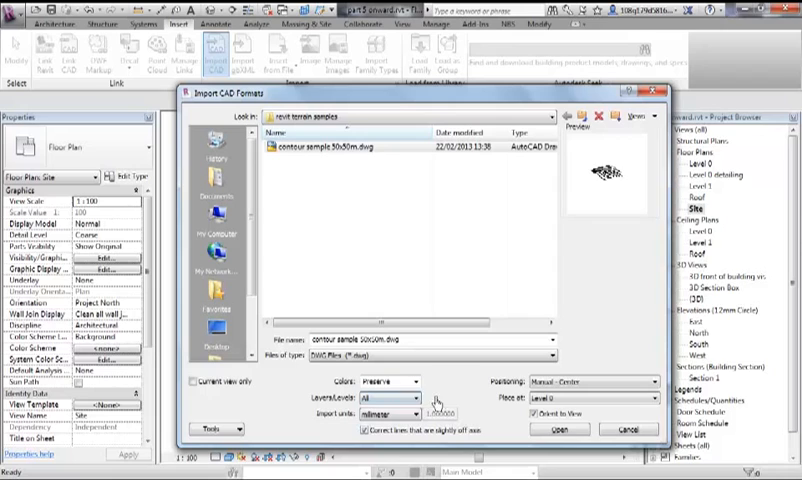
pyautogui.click(405, 412)
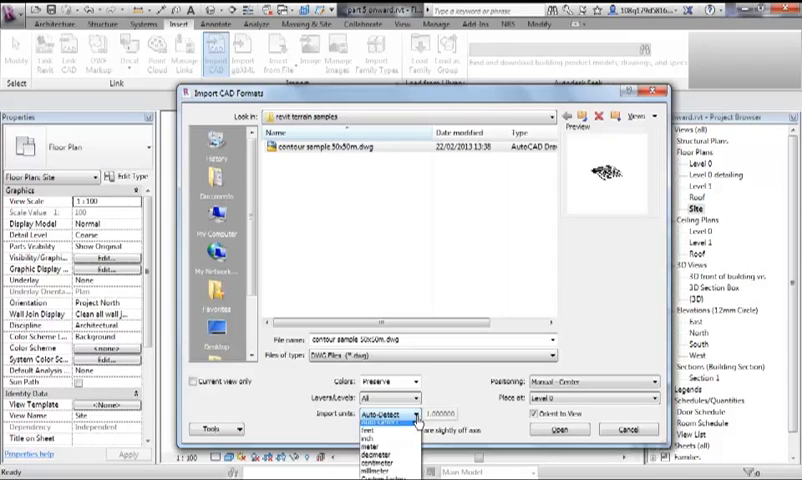
pyautogui.moveTo(380, 467)
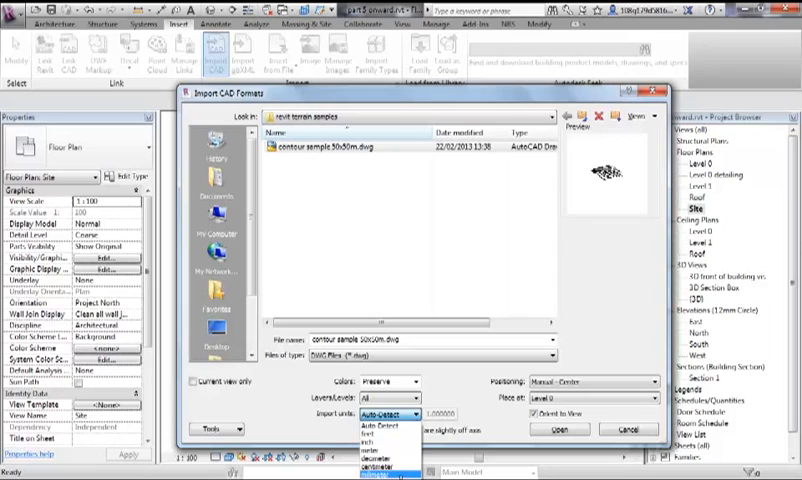
pyautogui.click(373, 467)
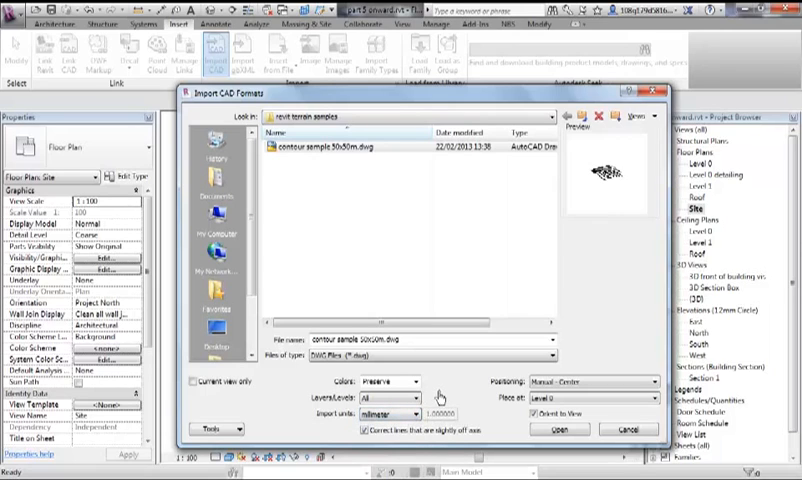
pyautogui.moveTo(460, 420)
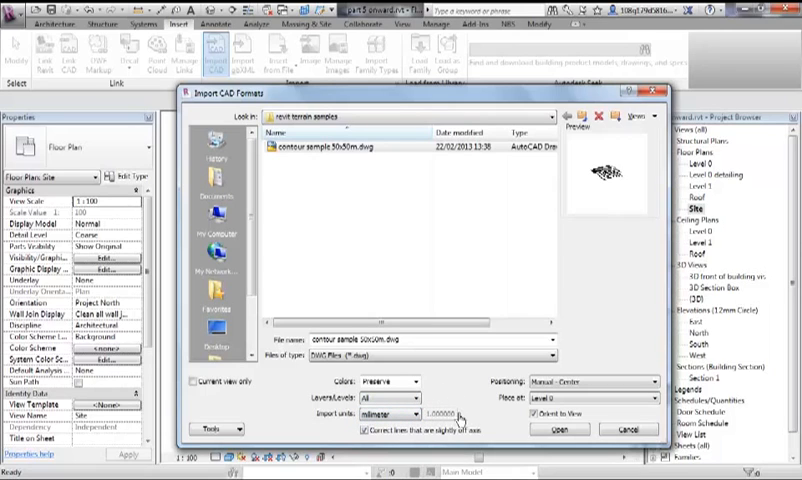
pyautogui.moveTo(456, 414)
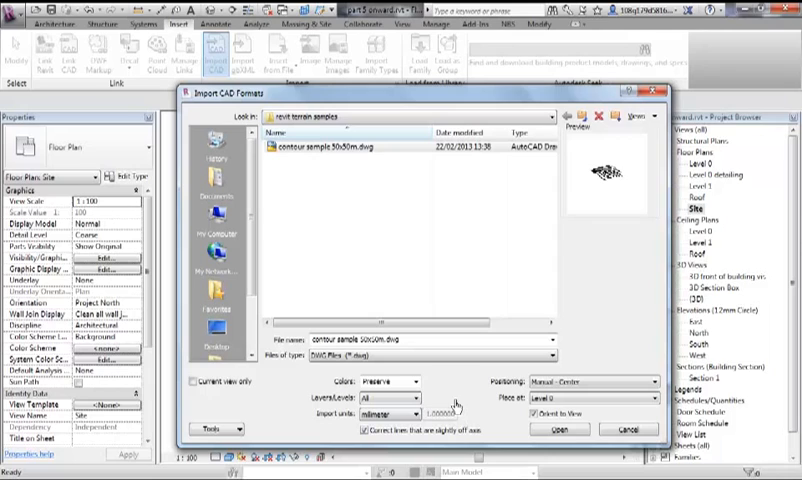
pyautogui.moveTo(450, 408)
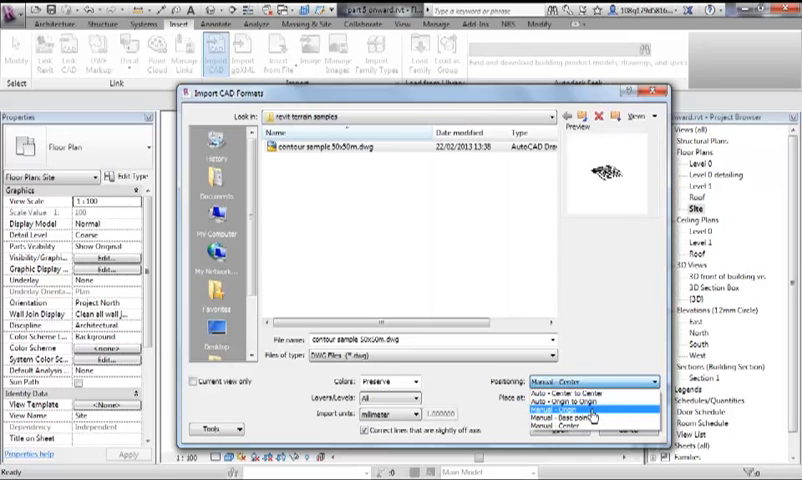
pyautogui.click(575, 408)
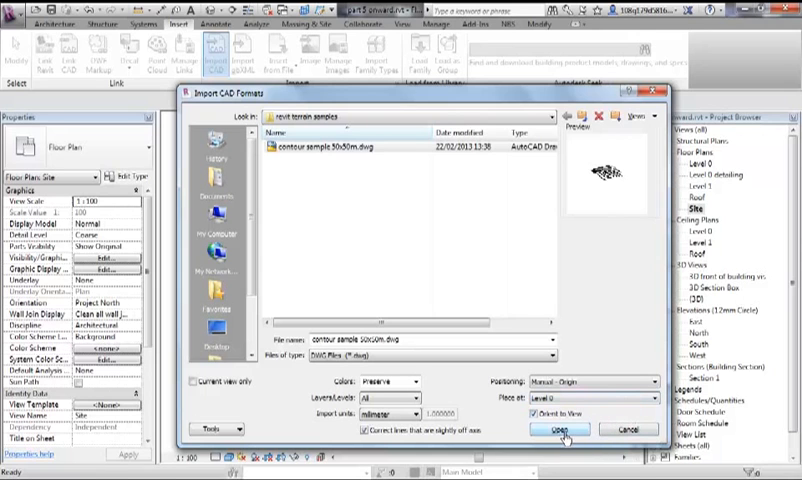
# - Import the contour drawing and orbit the 3D view to inspect its contour lines
pyautogui.click(558, 429)
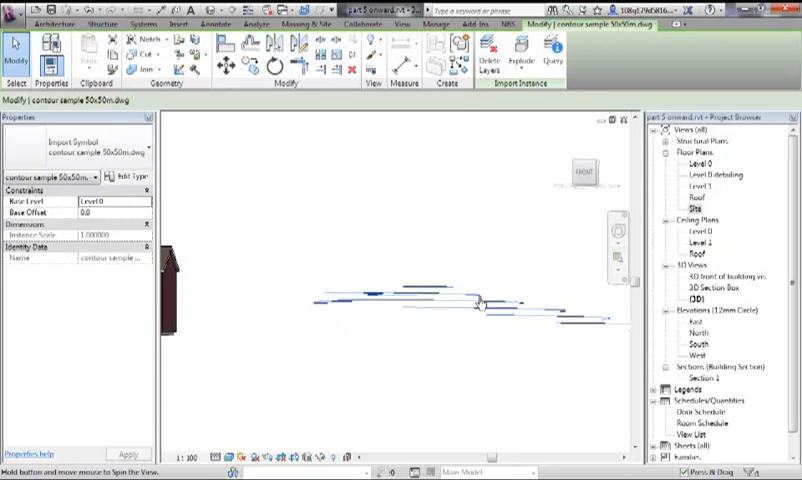
pyautogui.moveTo(480, 305); pyautogui.dragTo(425, 363)
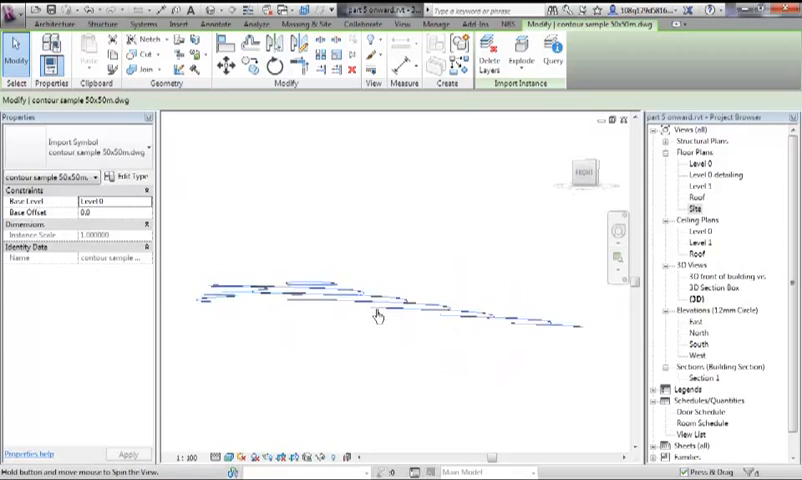
pyautogui.moveTo(379, 315); pyautogui.dragTo(343, 338)
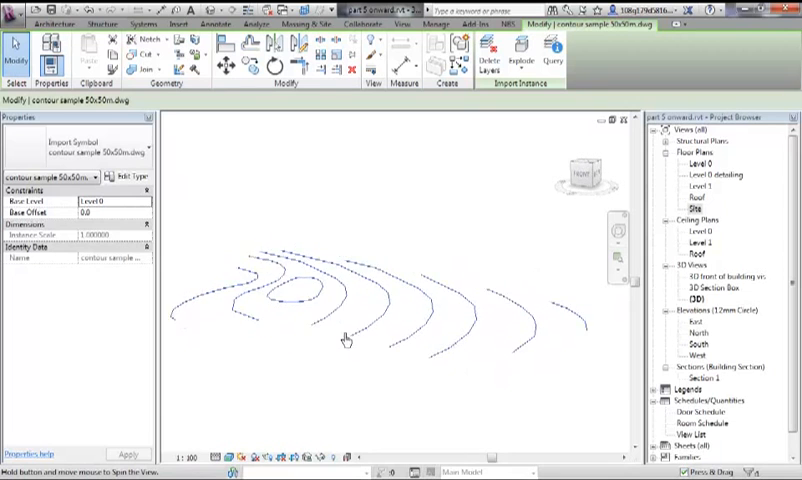
pyautogui.moveTo(345, 340); pyautogui.dragTo(320, 280)
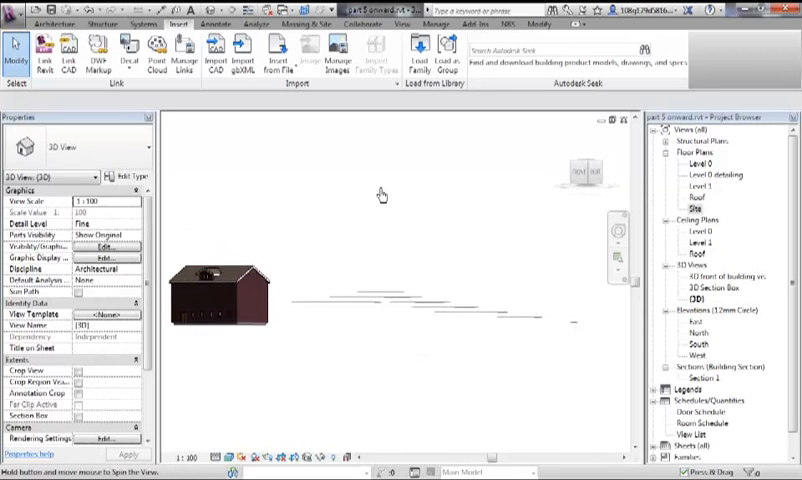
pyautogui.moveTo(380, 195); pyautogui.dragTo(427, 240)
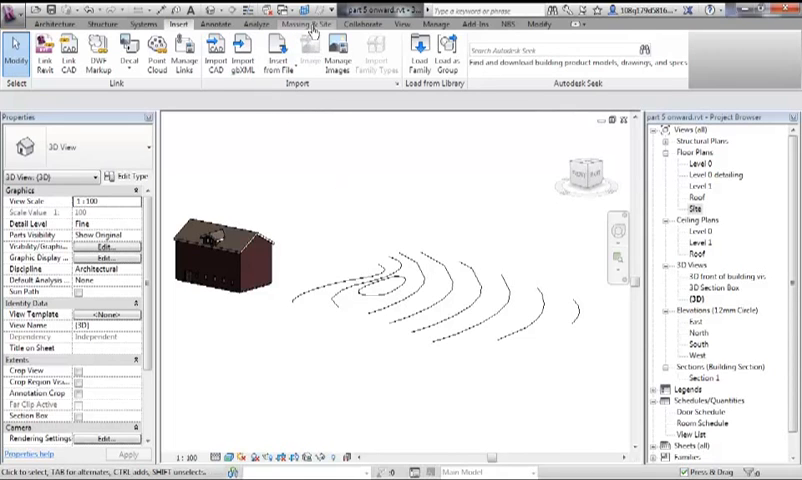
# - Build a toposurface from the imported contour instance, keeping all its layers
pyautogui.click(306, 23)
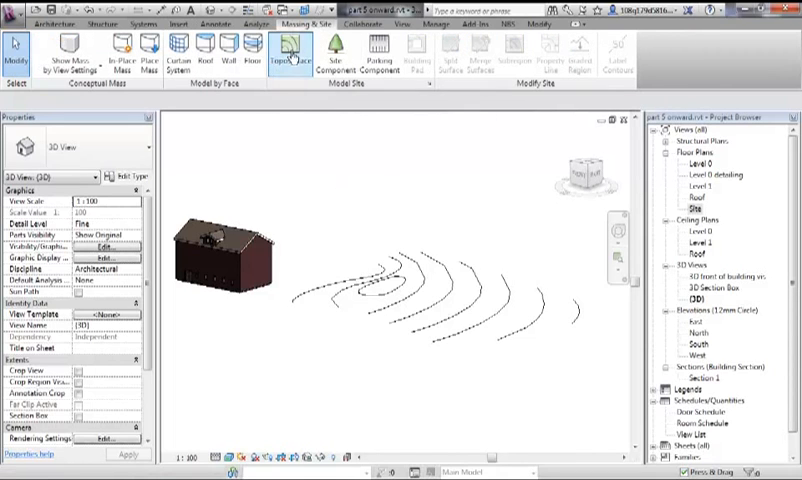
pyautogui.click(290, 50)
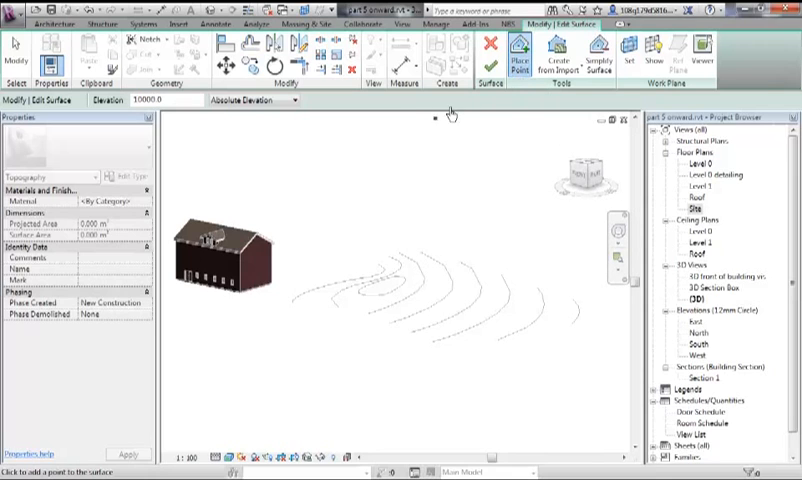
pyautogui.click(557, 52)
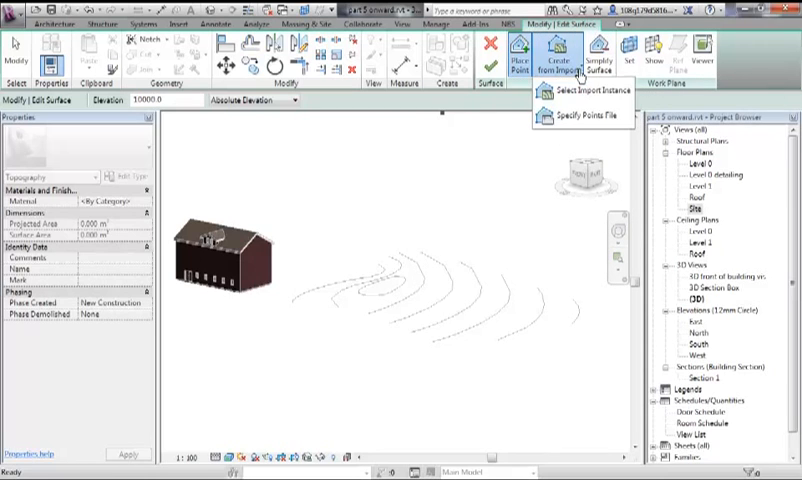
pyautogui.moveTo(586, 120)
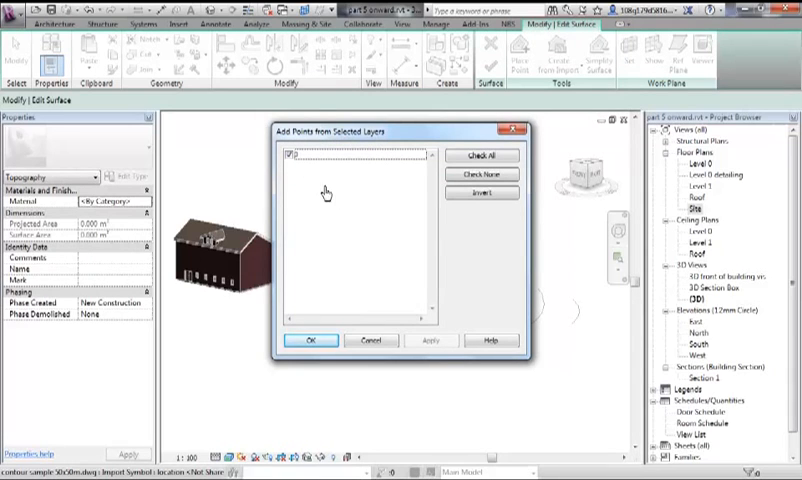
pyautogui.moveTo(307, 170)
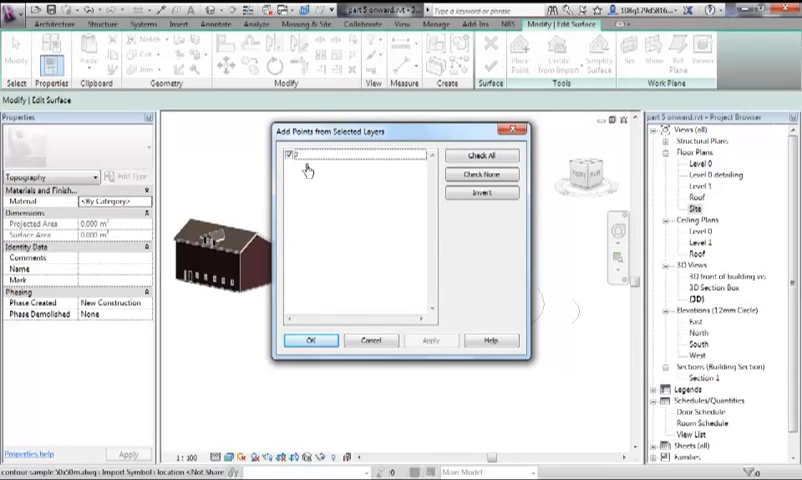
pyautogui.moveTo(315, 276)
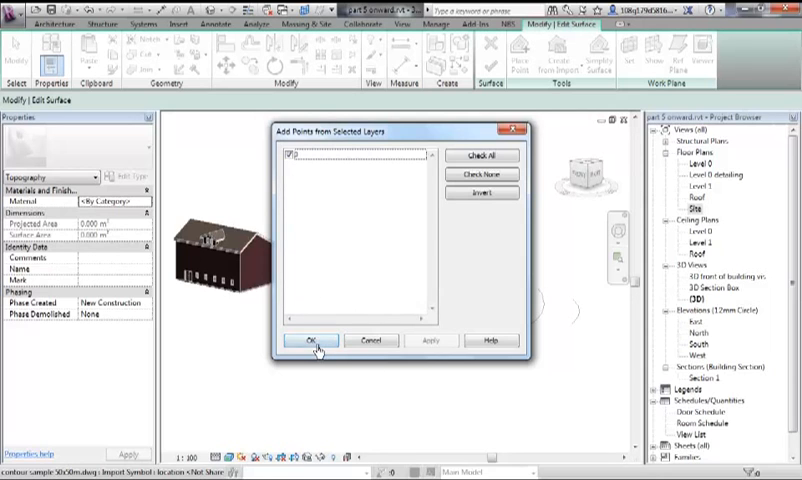
pyautogui.click(312, 340)
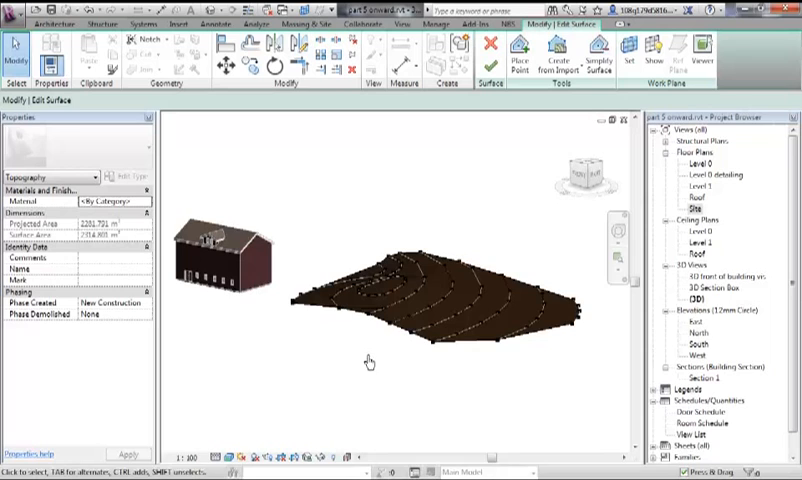
pyautogui.moveTo(499, 247)
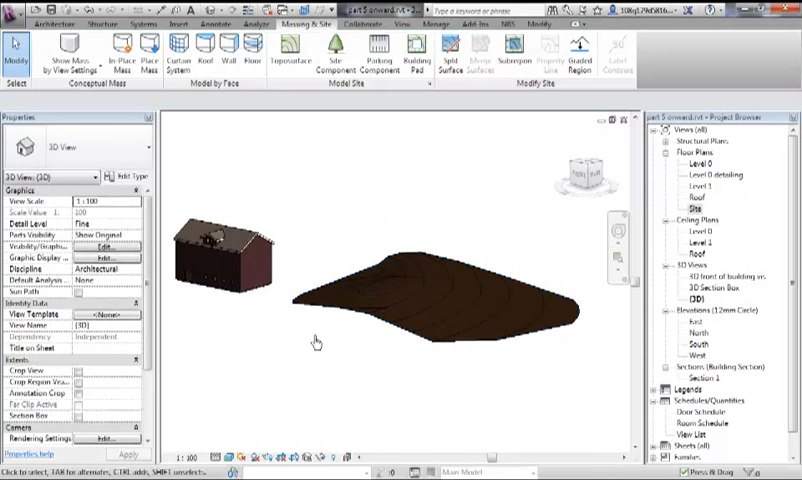
# - Orbit the 3D view to inspect the finished terrain from the side
pyautogui.moveTo(400, 290); pyautogui.dragTo(365, 210)
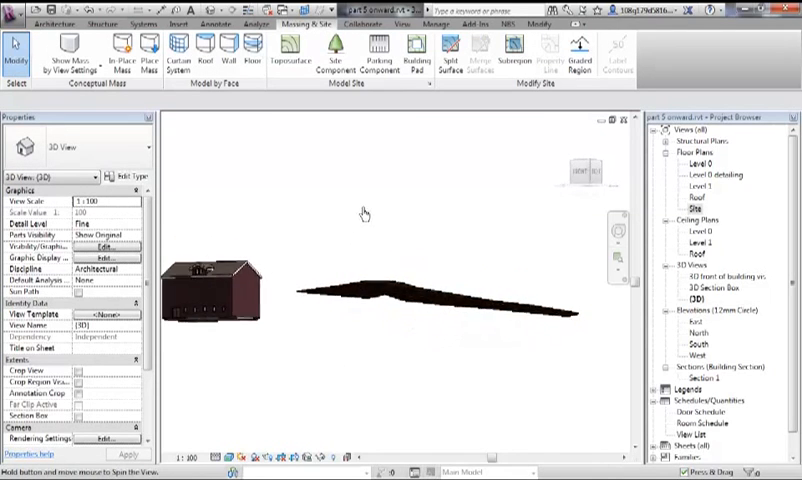
pyautogui.moveTo(365, 215); pyautogui.dragTo(305, 235)
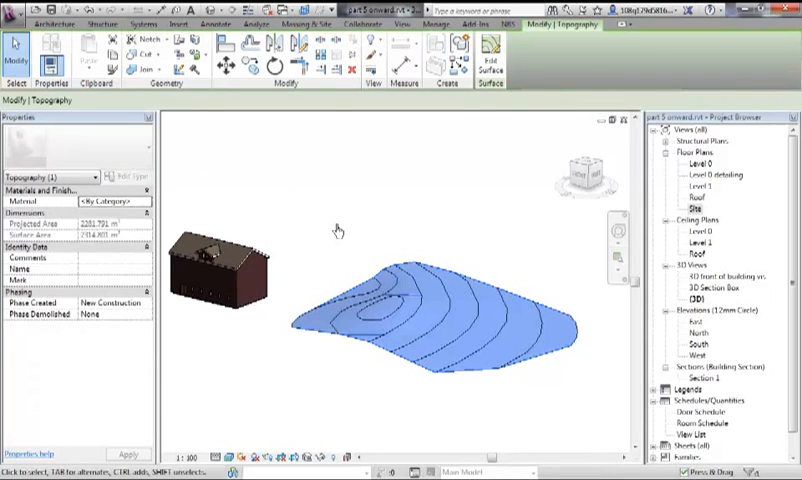
pyautogui.moveTo(443, 201)
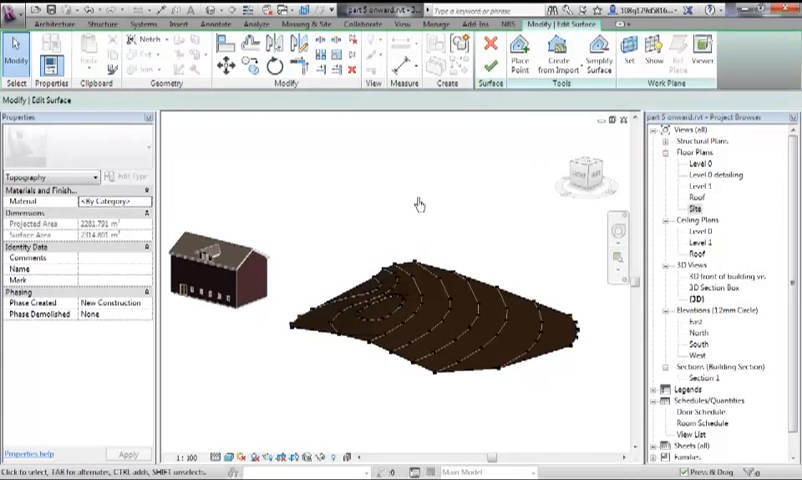
pyautogui.moveTo(433, 210)
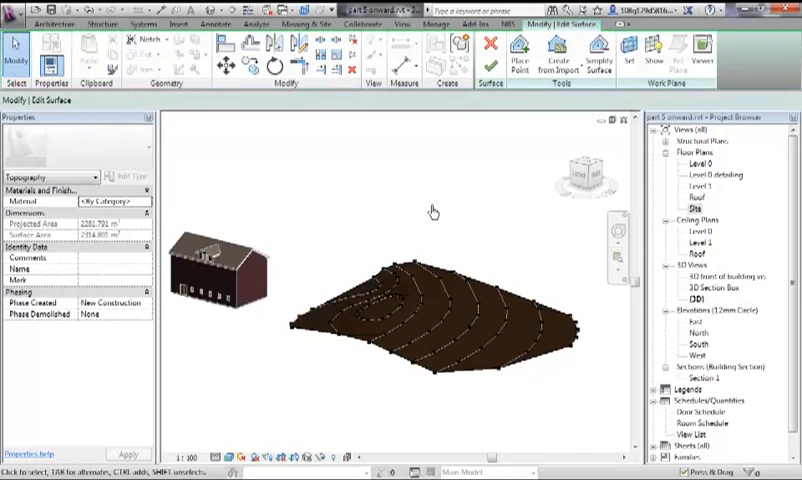
pyautogui.moveTo(465, 240)
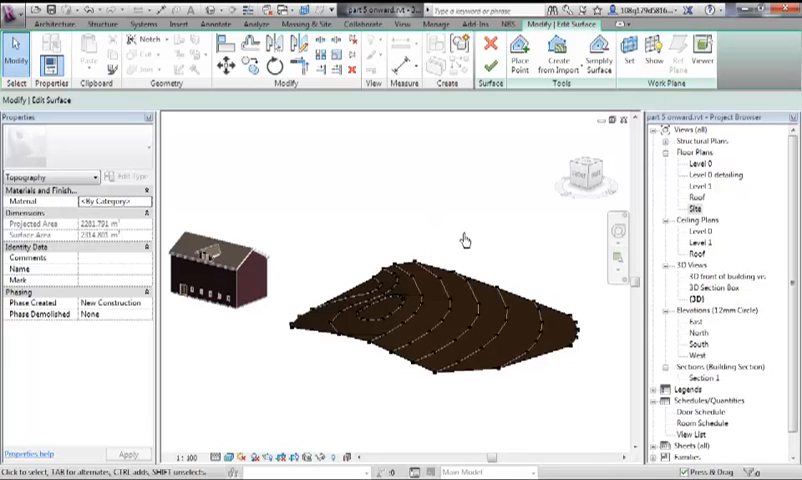
pyautogui.moveTo(443, 303)
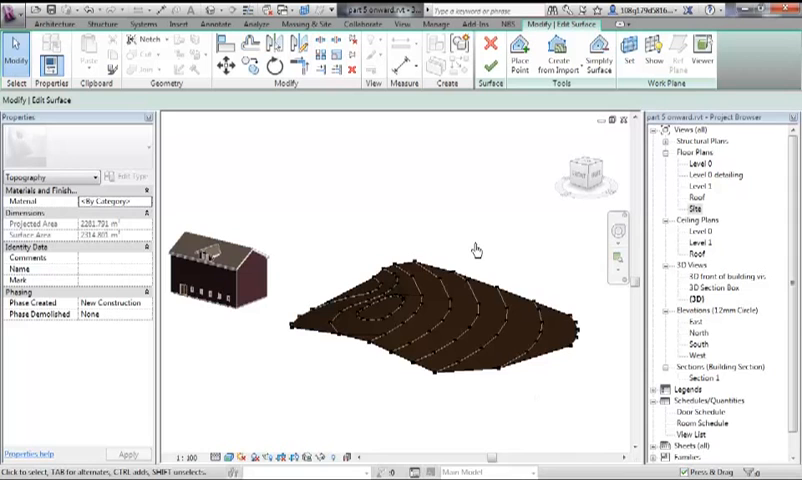
pyautogui.moveTo(475, 245); pyautogui.dragTo(478, 215)
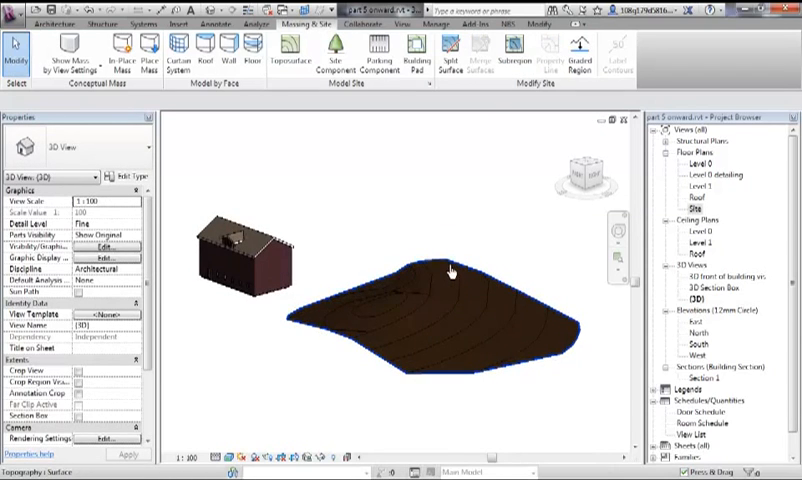
# - Delete the imported contour drawing and terrain, then bring up the survey points spreadsheet
pyautogui.click(440, 320)
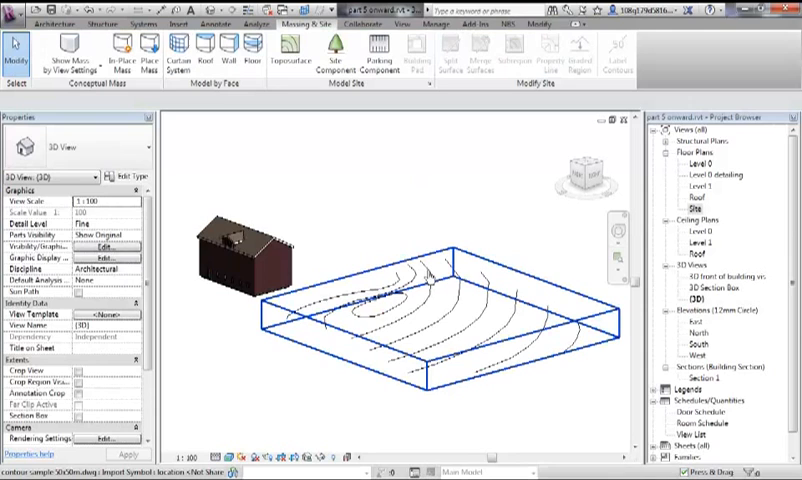
pyautogui.moveTo(428, 277)
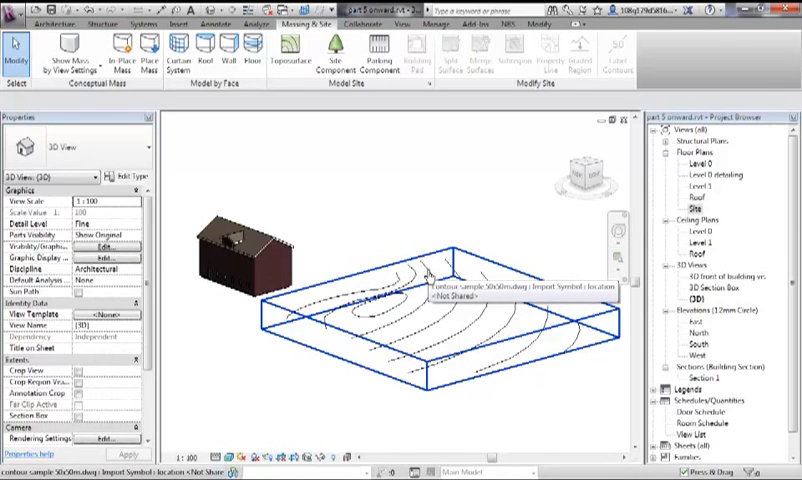
pyautogui.click(430, 280)
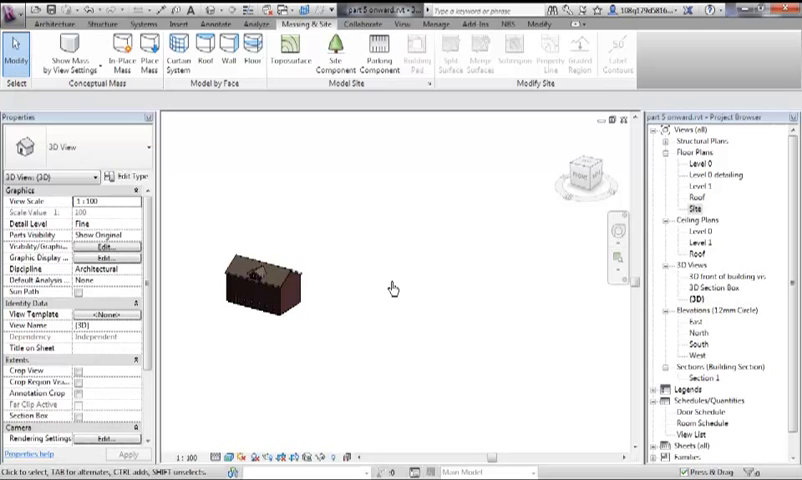
pyautogui.moveTo(390, 287)
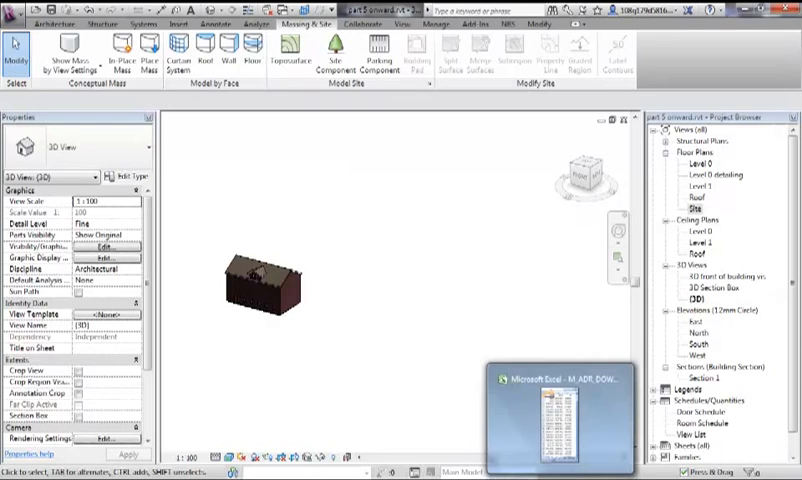
pyautogui.click(555, 405)
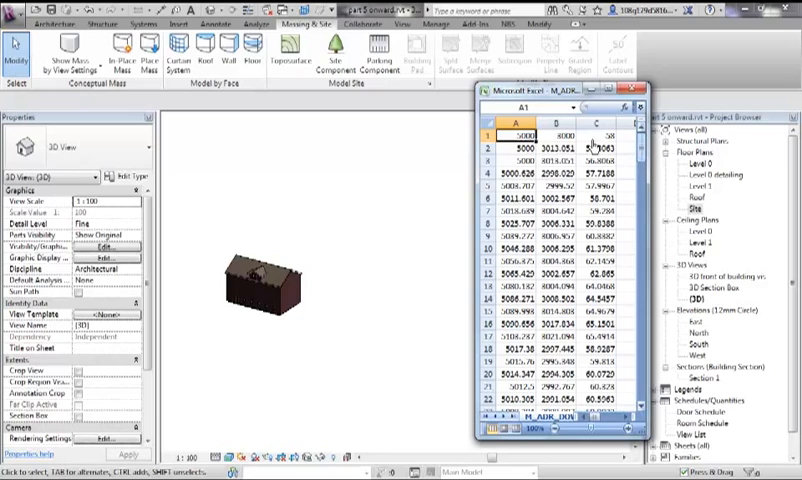
# - Scroll through the survey points coordinates in Excel, then close the spreadsheet
pyautogui.click(518, 133)
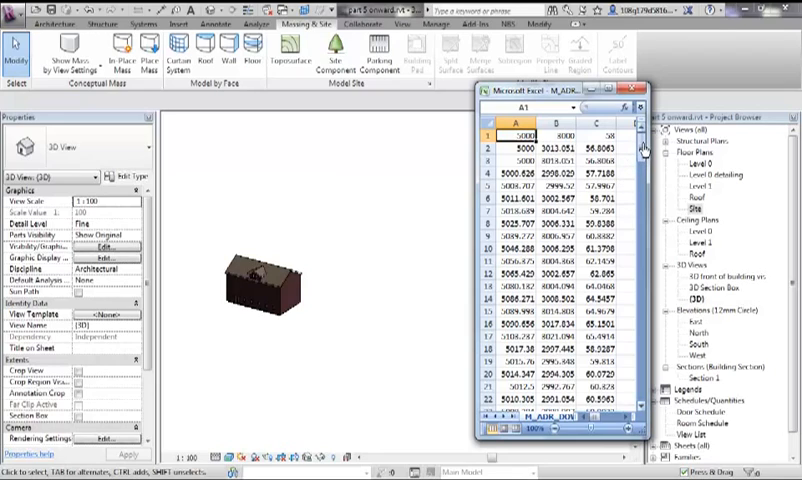
pyautogui.scroll(-3)
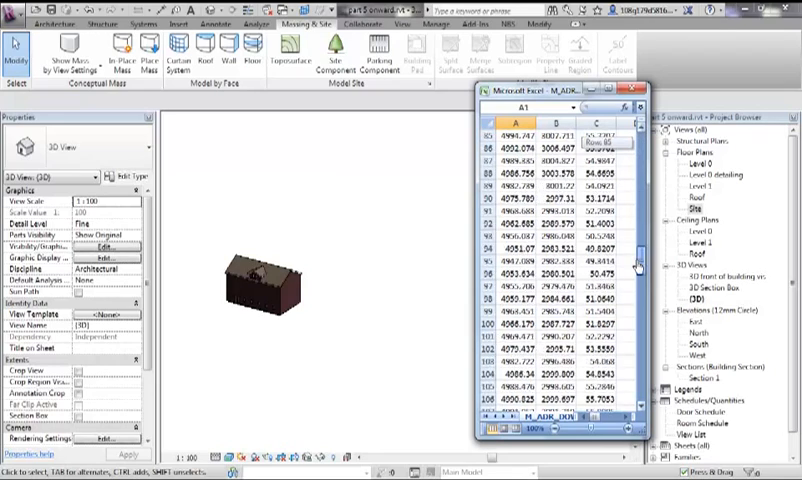
pyautogui.scroll(-3)
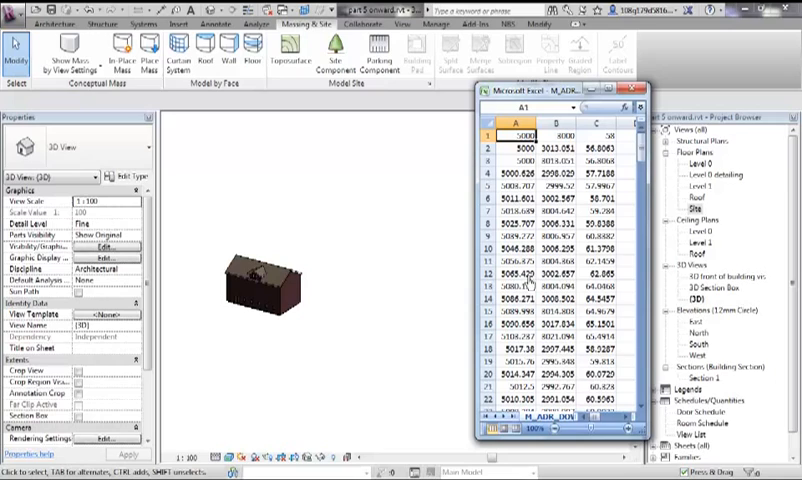
pyautogui.moveTo(607, 283)
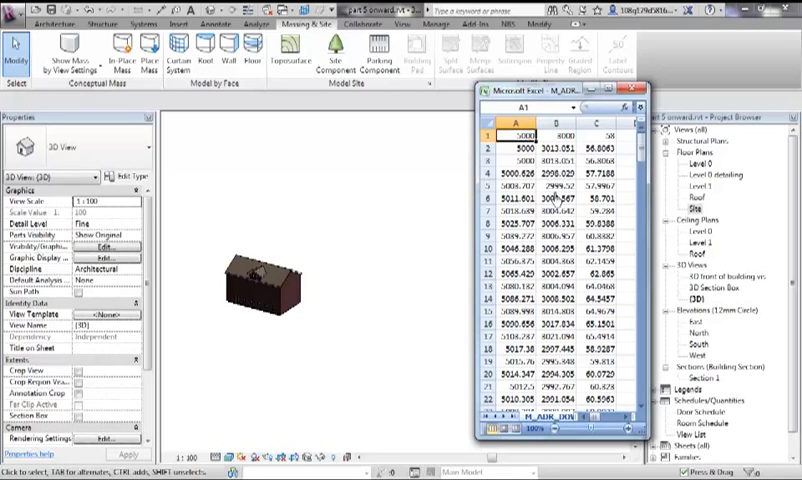
pyautogui.moveTo(371, 314)
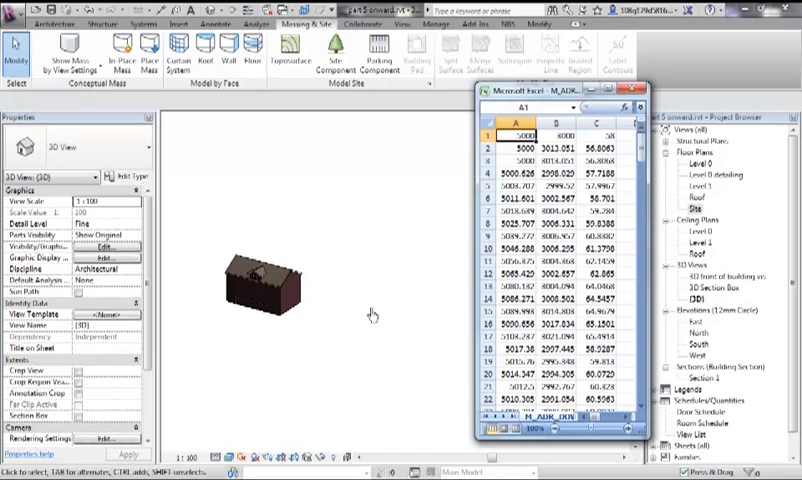
pyautogui.moveTo(311, 298)
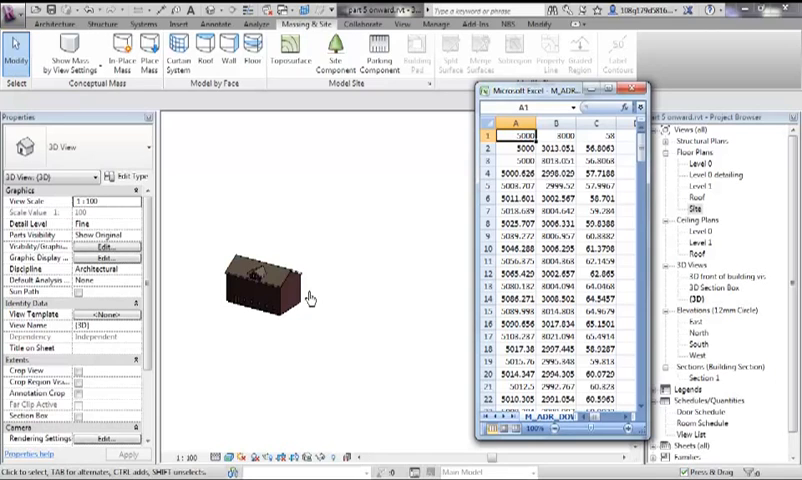
pyautogui.moveTo(233, 314)
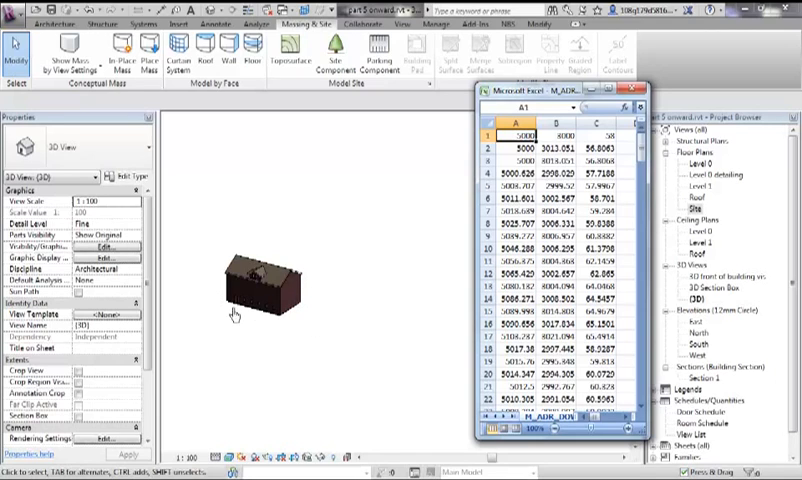
pyautogui.moveTo(406, 247)
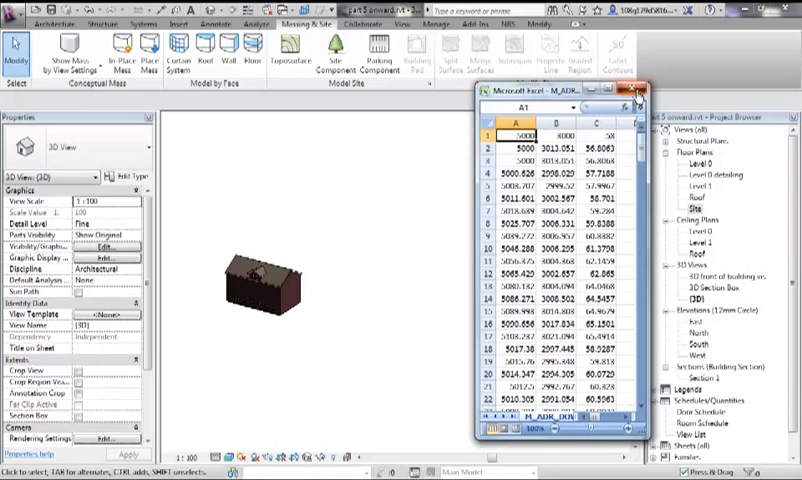
pyautogui.click(638, 91)
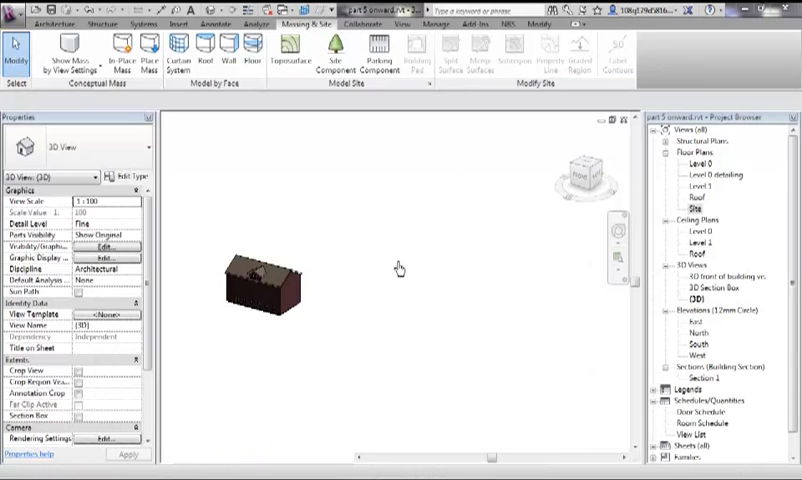
# - Create a toposurface from the survey points CSV file with Meters as units
pyautogui.click(270, 300)
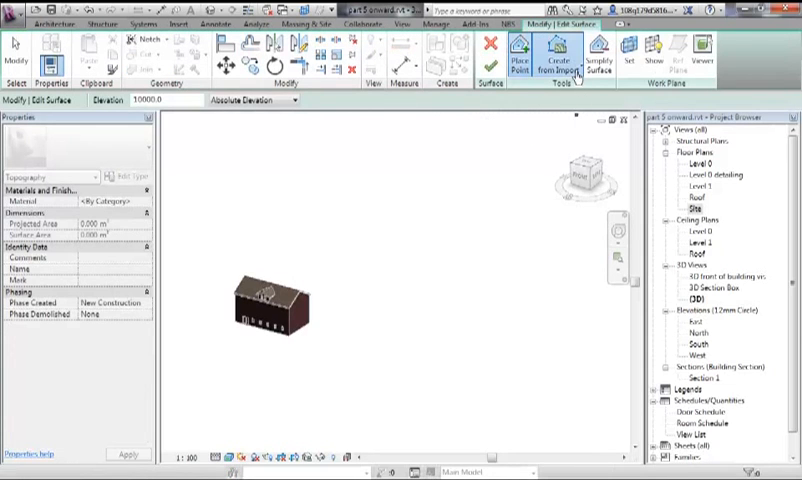
pyautogui.click(564, 50)
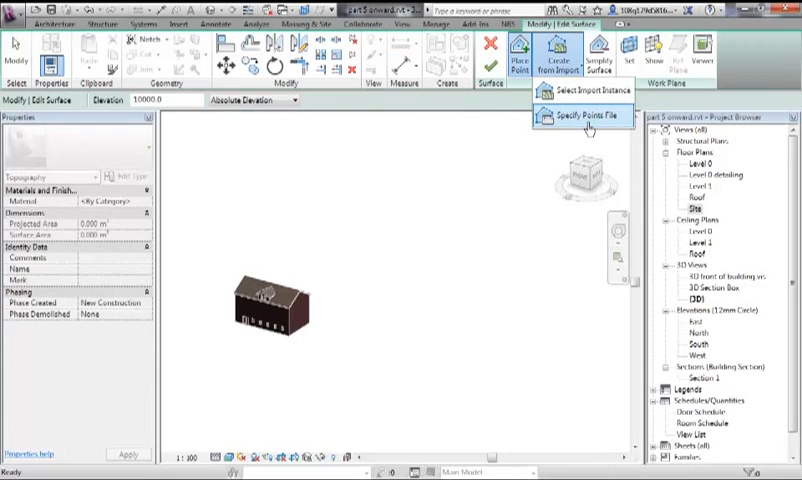
pyautogui.moveTo(583, 116)
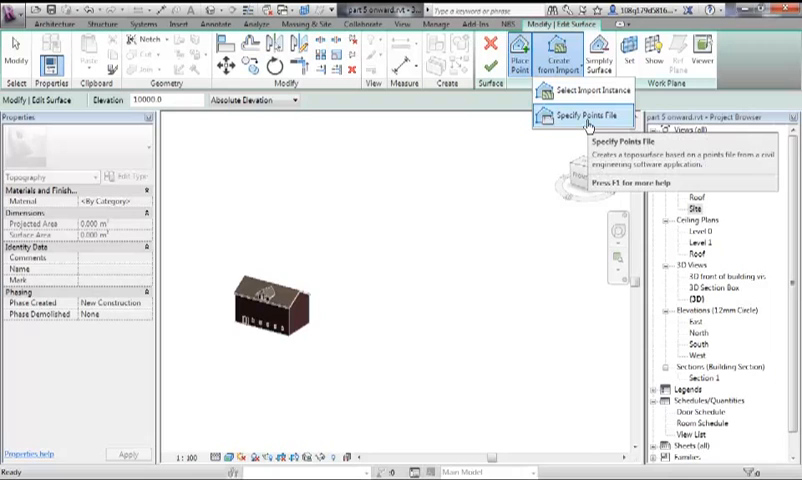
pyautogui.click(588, 116)
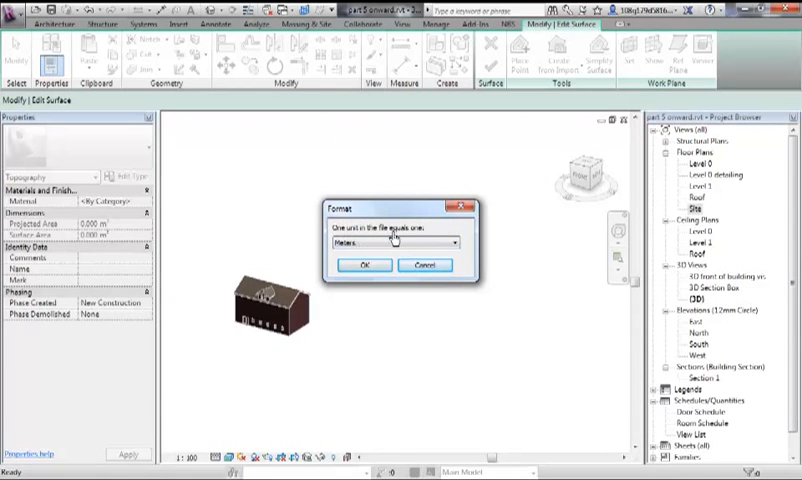
pyautogui.moveTo(383, 258)
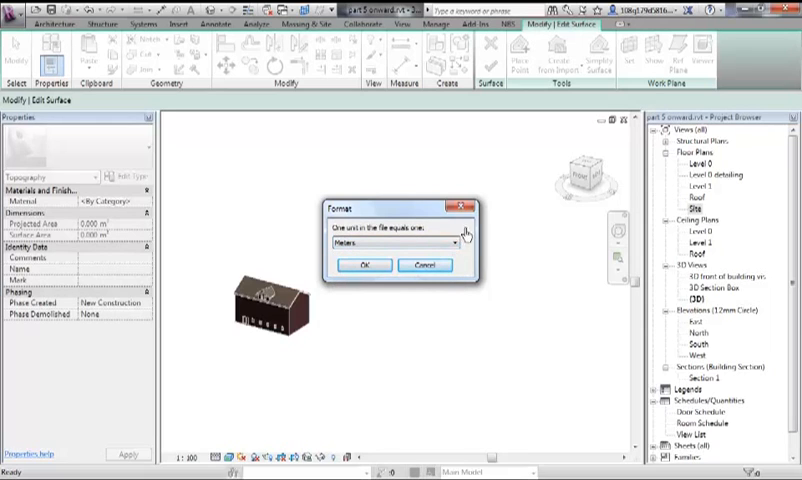
pyautogui.moveTo(424, 266)
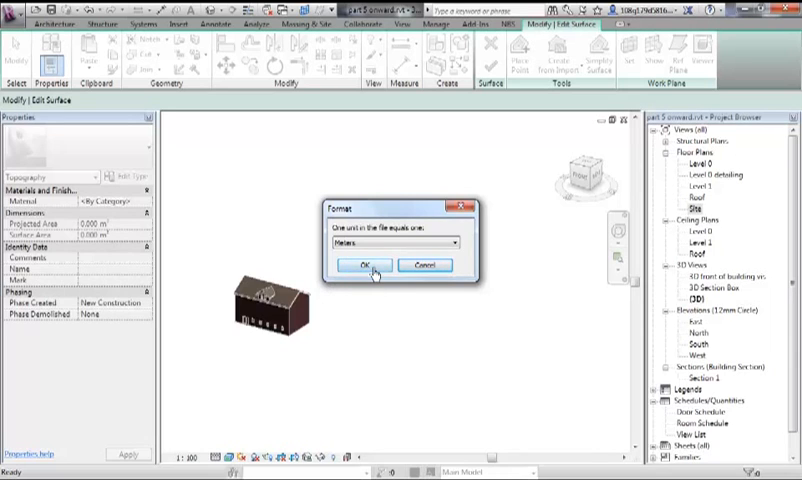
pyautogui.click(363, 267)
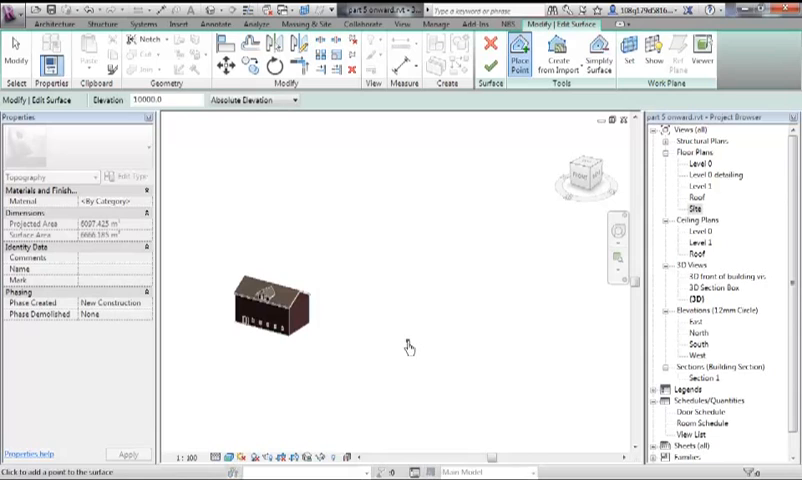
pyautogui.moveTo(474, 237)
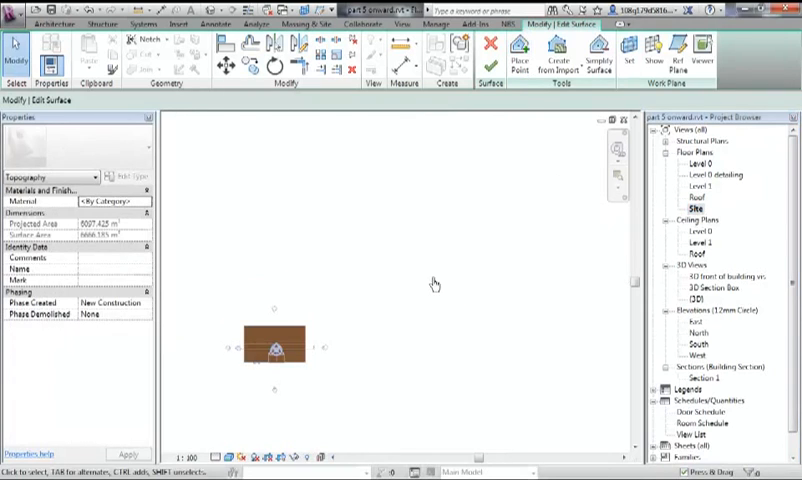
pyautogui.moveTo(384, 297)
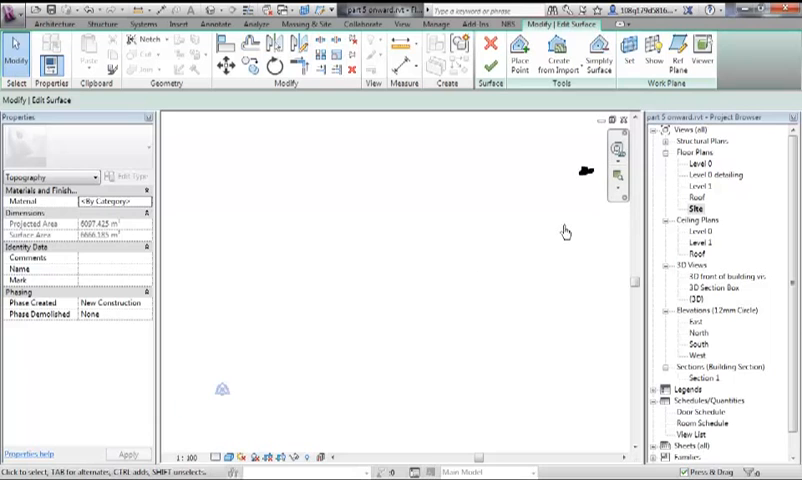
# - Finish the survey-points toposurface and return to the 3D view
pyautogui.click(616, 176)
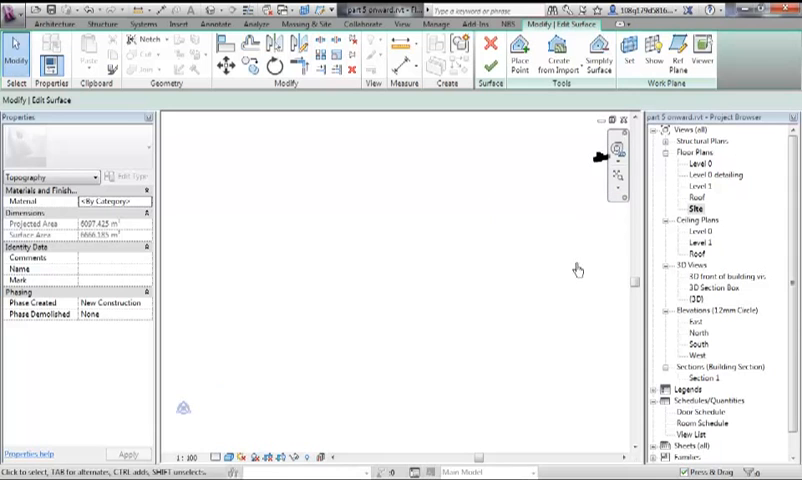
pyautogui.click(490, 258)
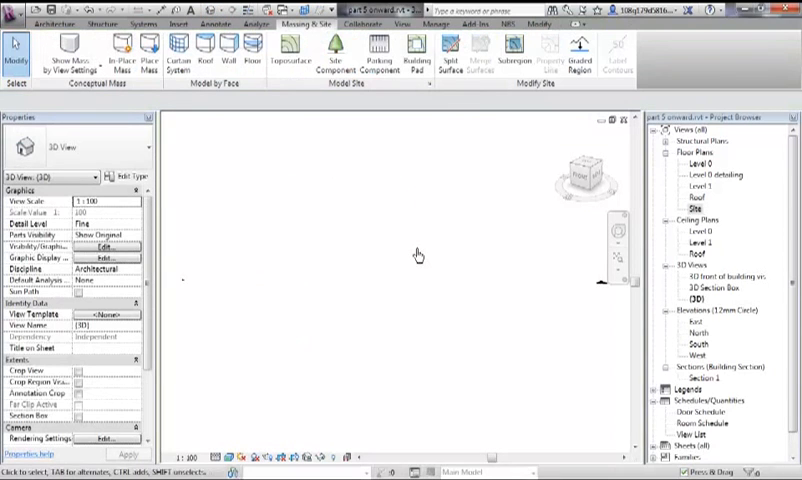
# - Zoom to fit the entire survey-points toposurface and its contours in 3D
pyautogui.click(588, 273)
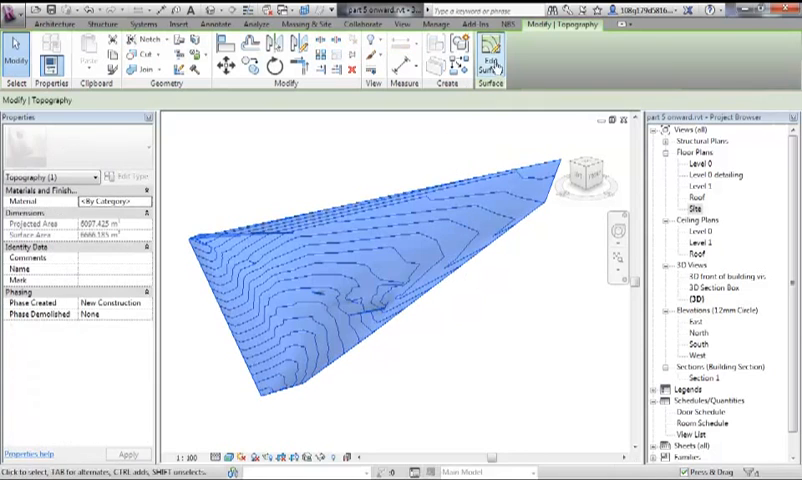
# - Enter Edit Surface on the toposurface and switch to Wireframe to expose its survey points
pyautogui.click(489, 47)
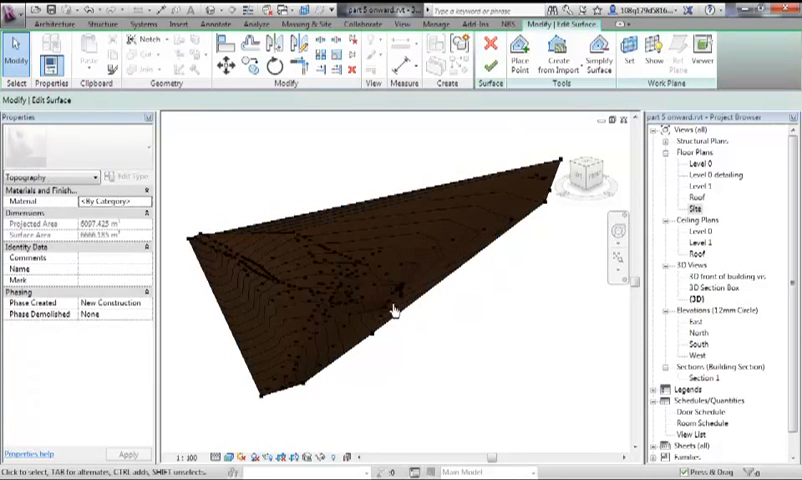
pyautogui.moveTo(393, 308); pyautogui.dragTo(408, 375)
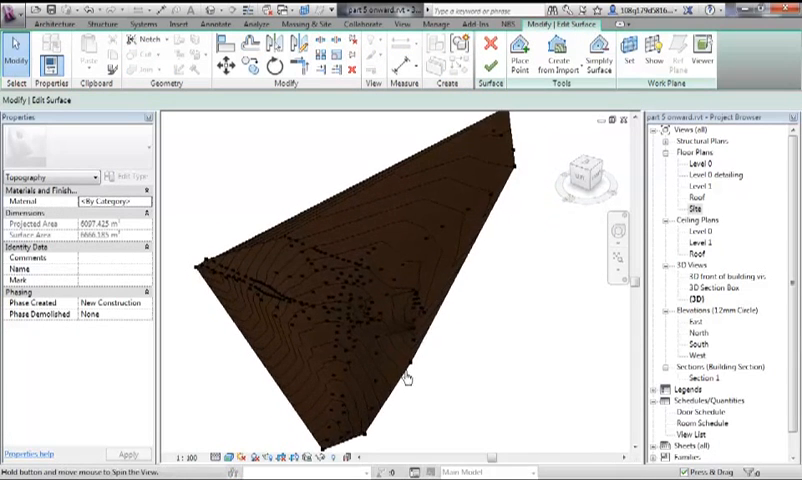
pyautogui.moveTo(407, 375); pyautogui.dragTo(420, 440)
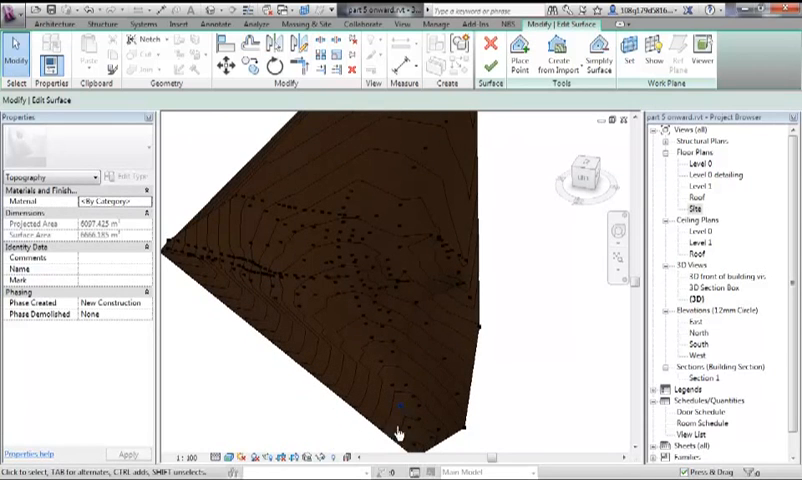
pyautogui.click(224, 462)
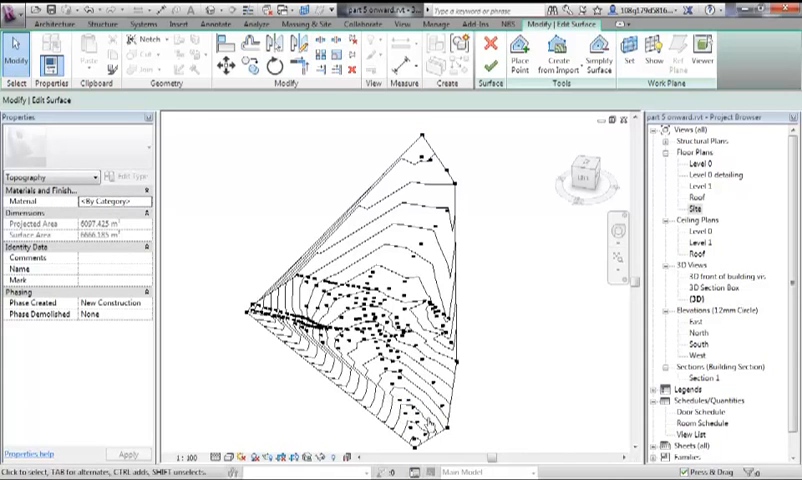
pyautogui.moveTo(400, 280); pyautogui.dragTo(400, 340)
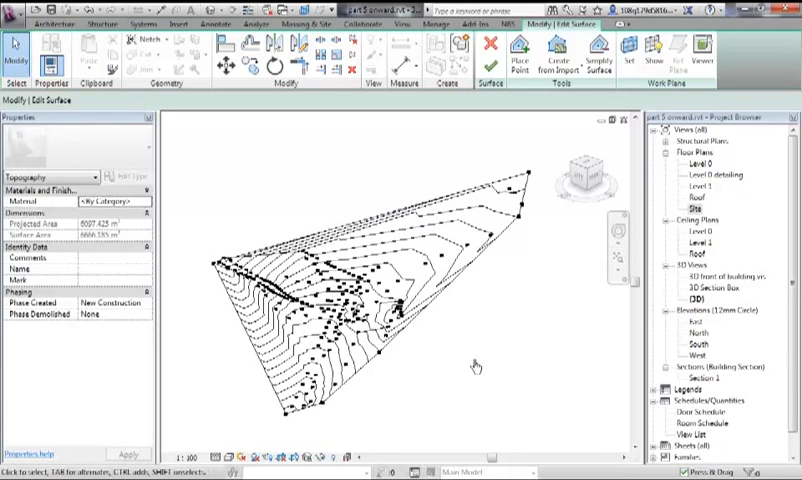
pyautogui.moveTo(480, 358)
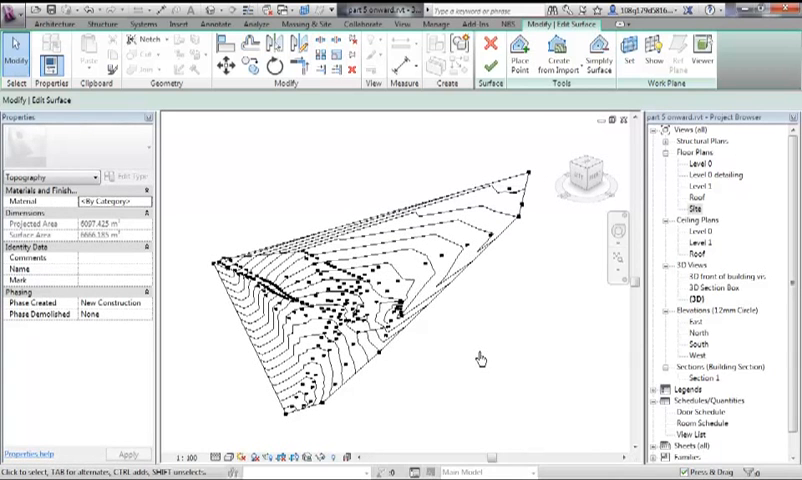
pyautogui.moveTo(482, 361)
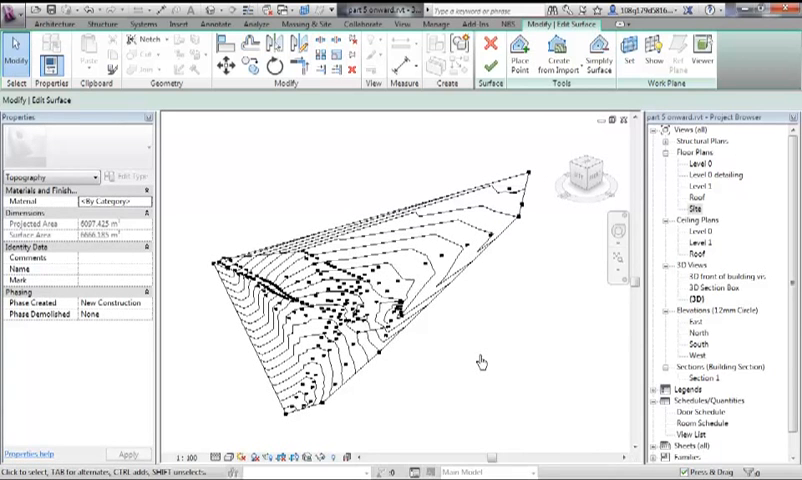